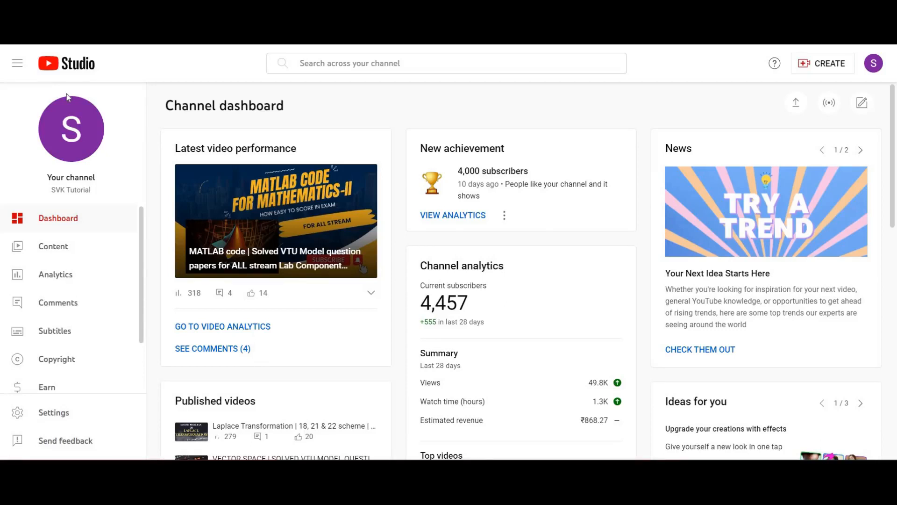
mouse_move(71, 127)
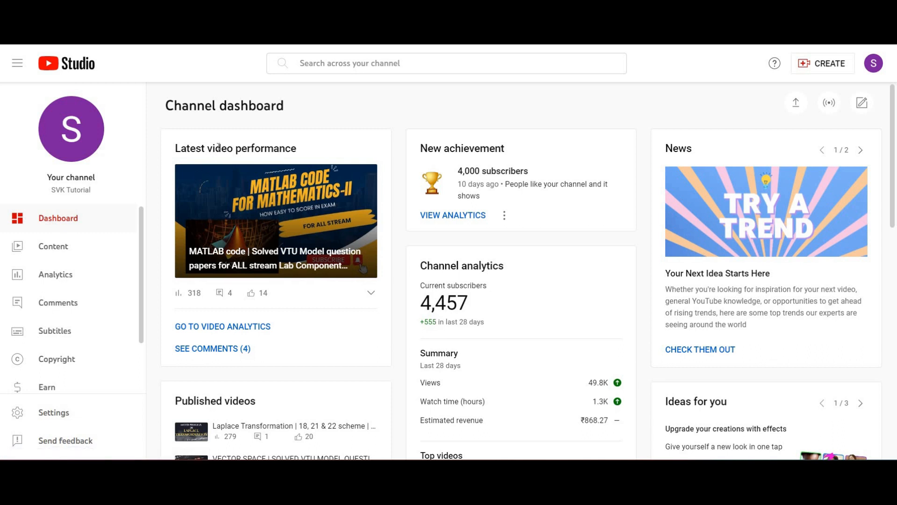
mouse_move(160, 105)
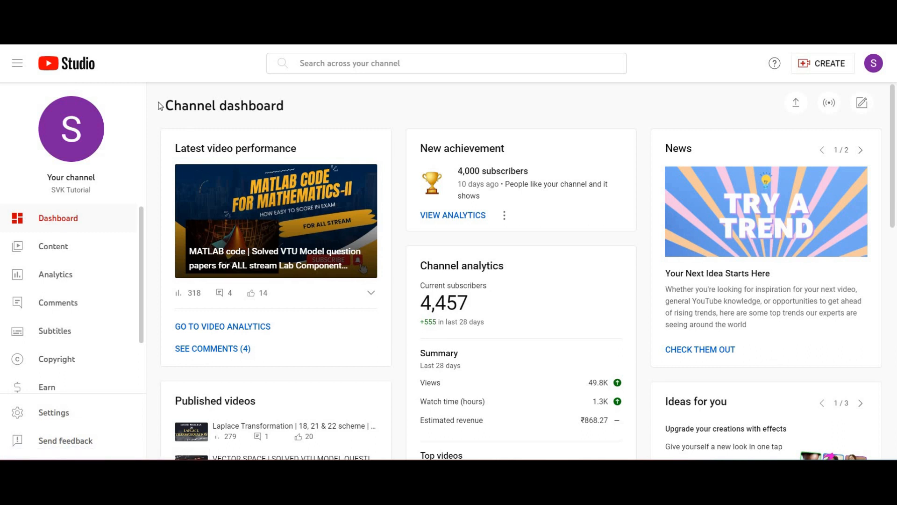
mouse_move(215, 202)
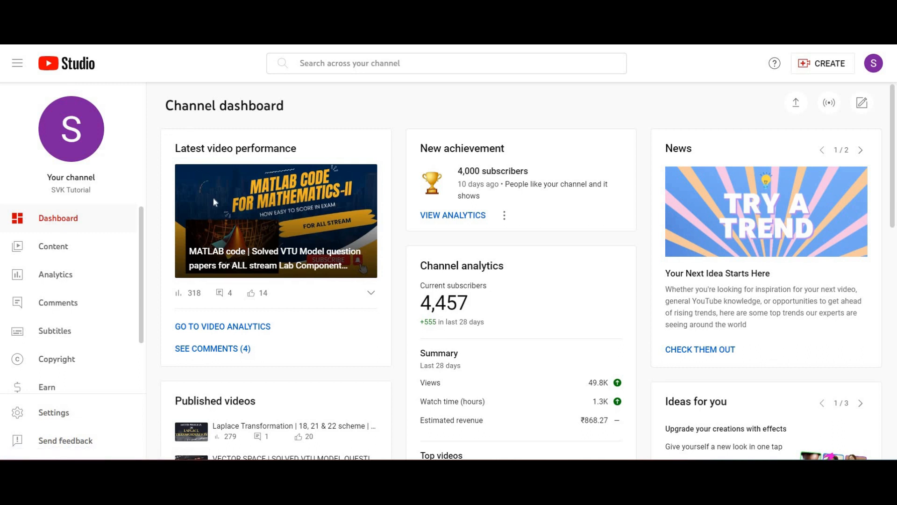
mouse_move(113, 275)
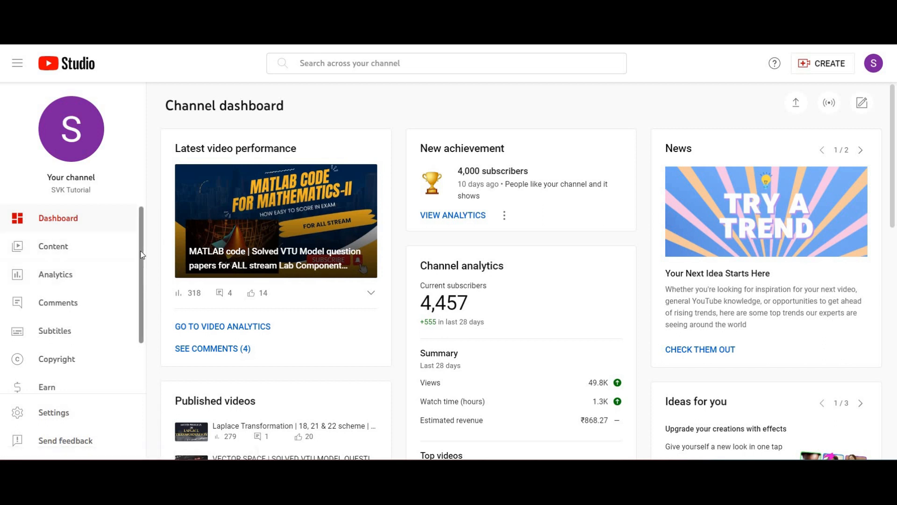
mouse_move(131, 258)
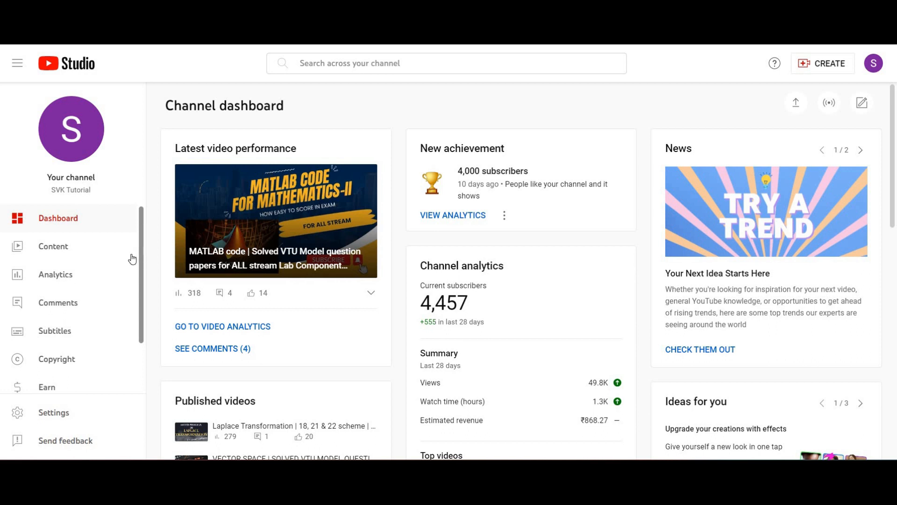
mouse_move(56, 275)
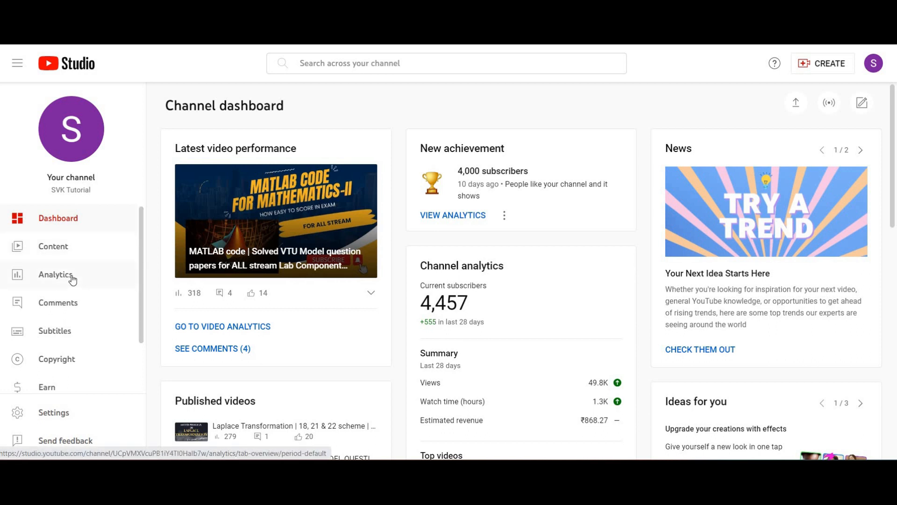
mouse_move(53, 246)
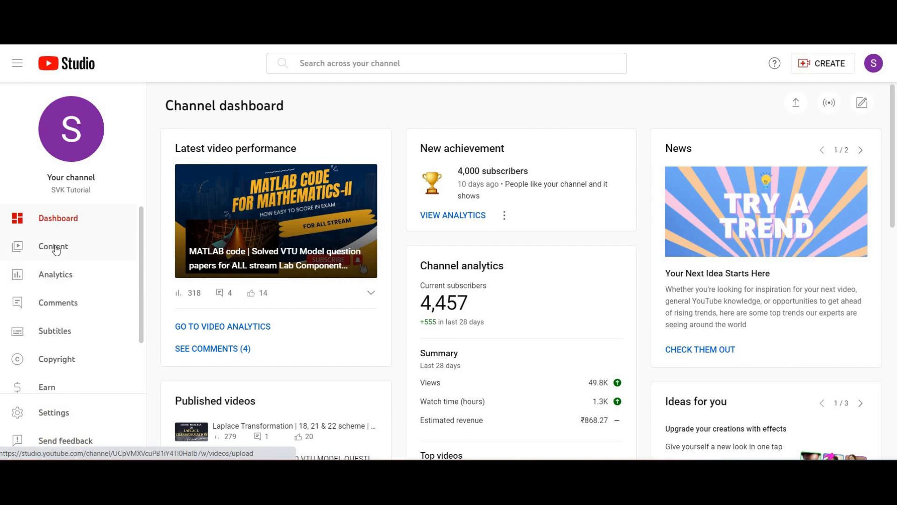
- Show the channel's playlists under Channel content
click(53, 246)
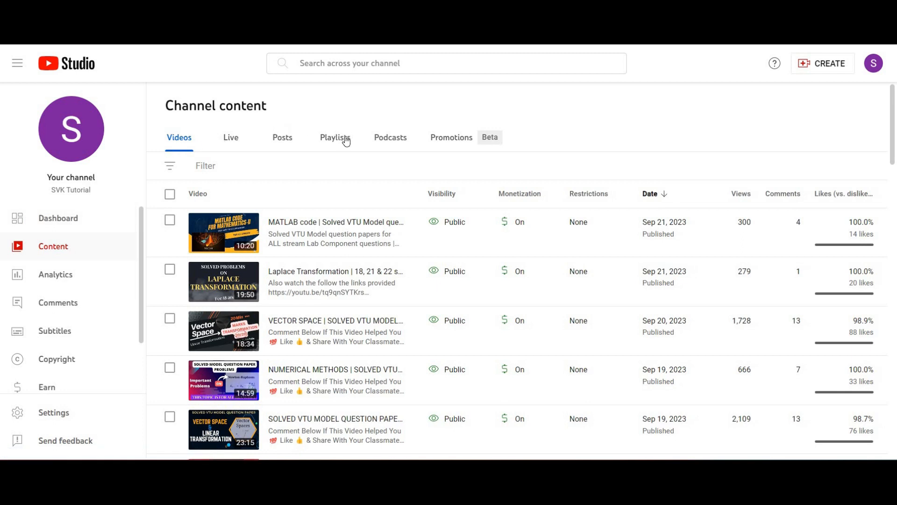
click(334, 137)
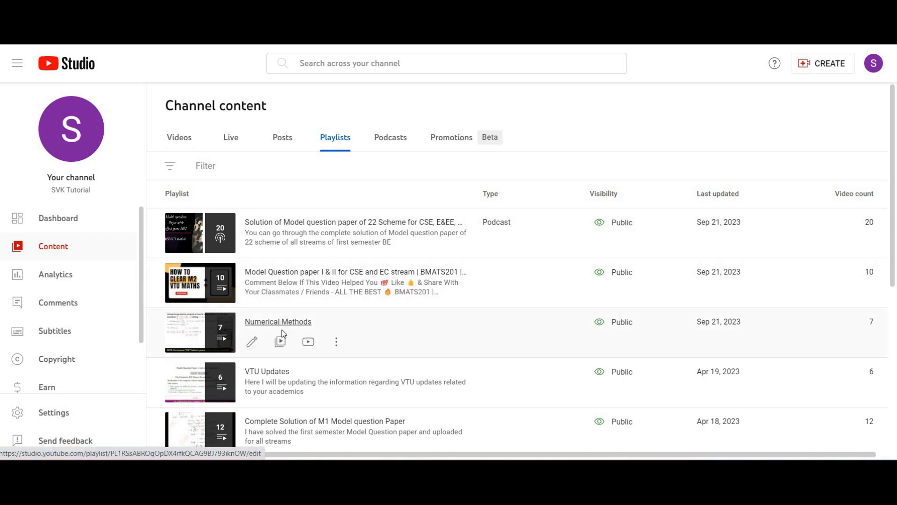
mouse_move(280, 342)
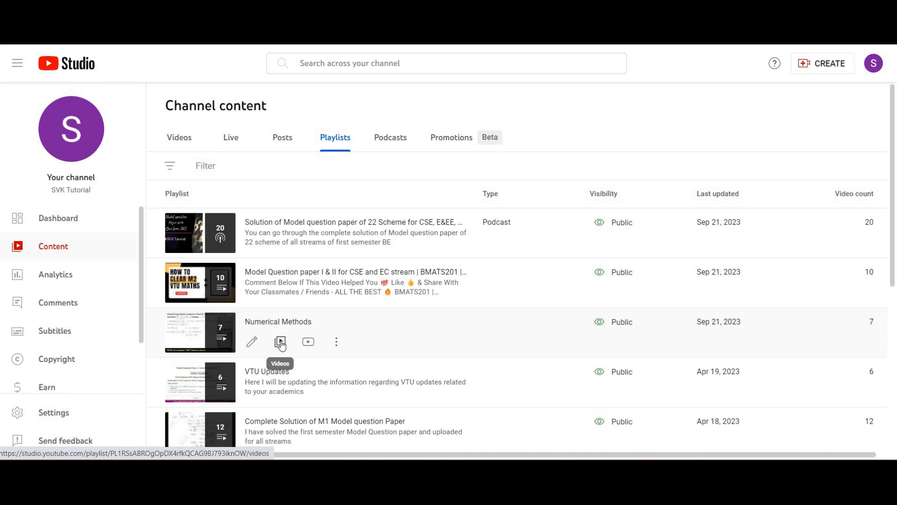
- Open the Numerical Methods playlist's videos and scroll through the list
click(280, 342)
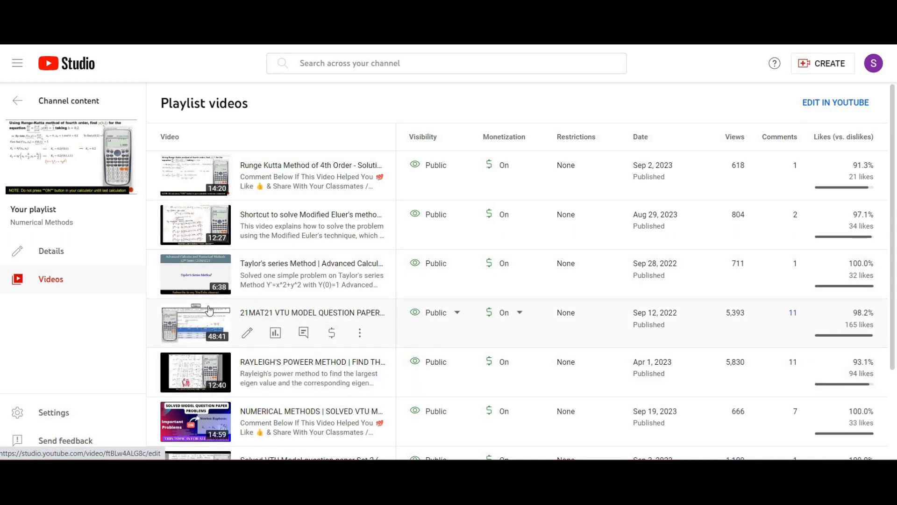
mouse_move(256, 341)
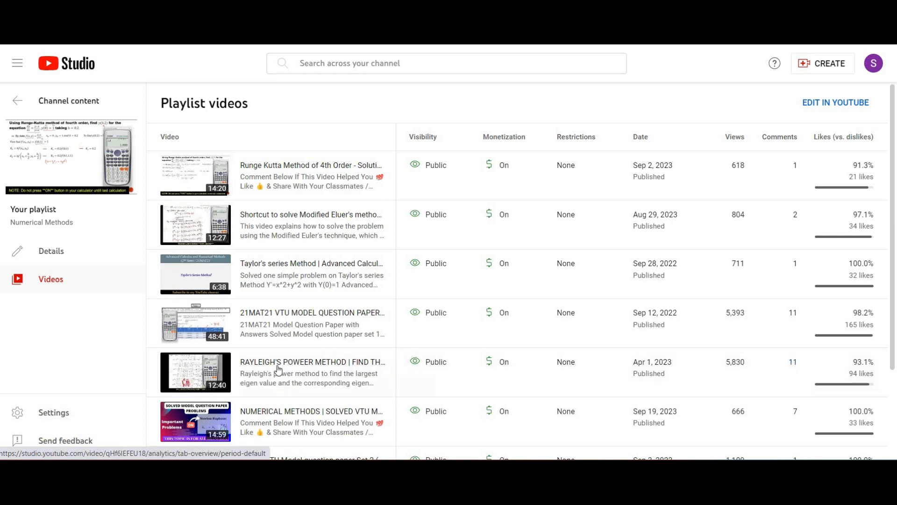
scroll(down, 3)
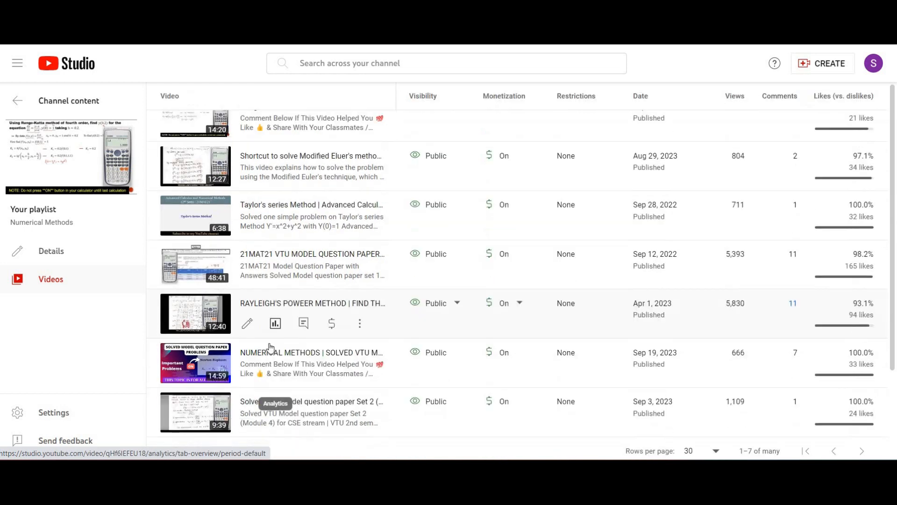
scroll(down, 3)
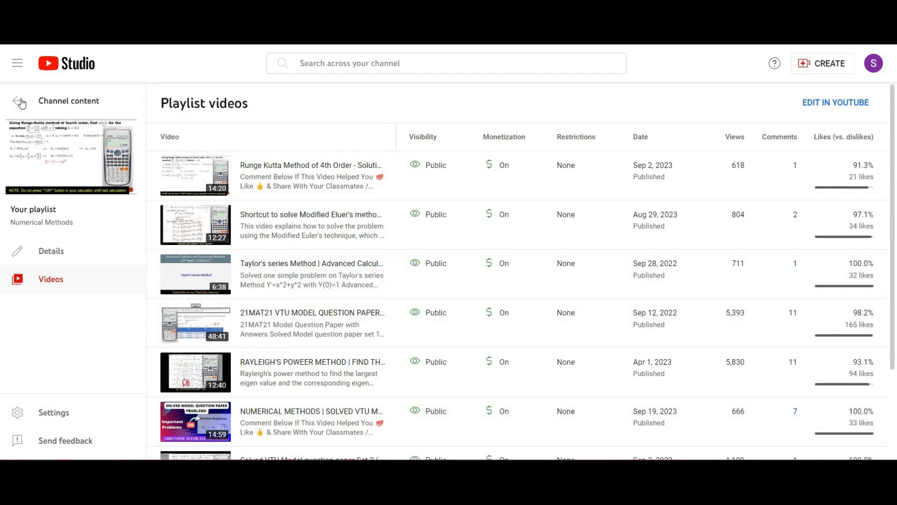
- Return to the playlists and open the 21MAT21 Model Question Paper set 1 details
click(18, 101)
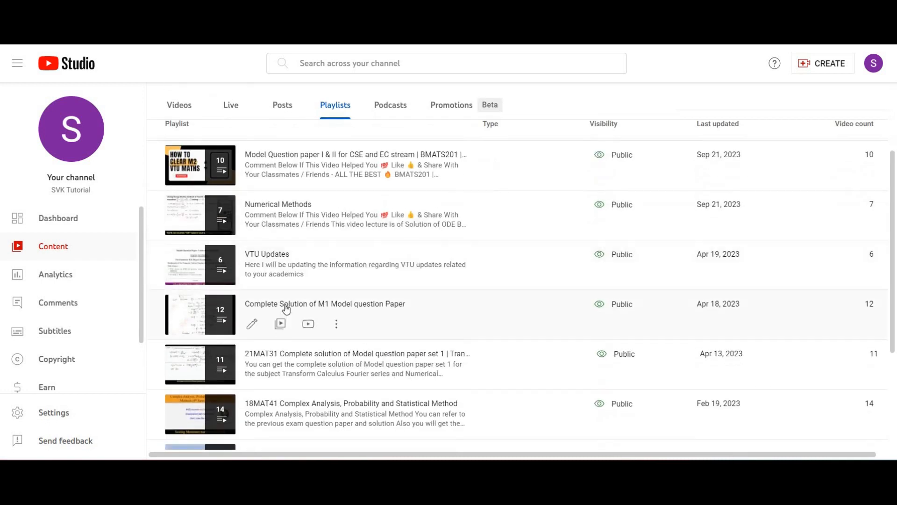
scroll(down, 3)
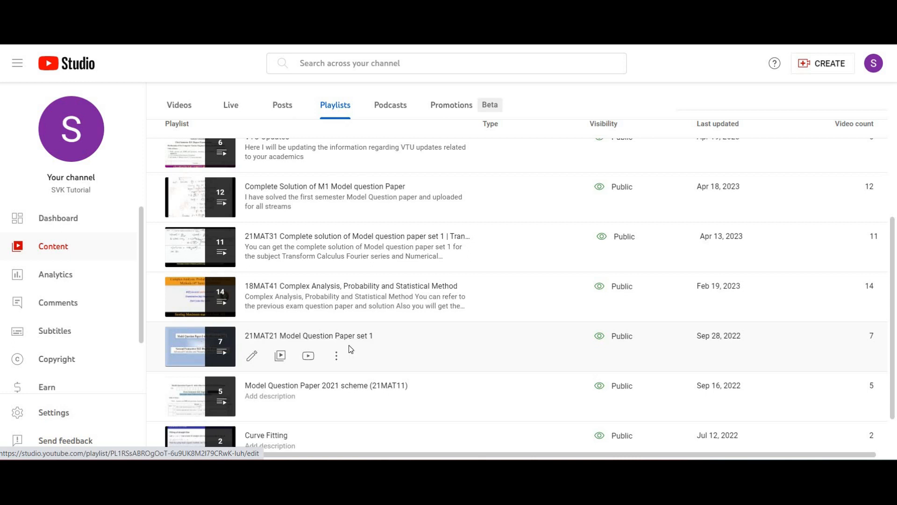
scroll(down, 3)
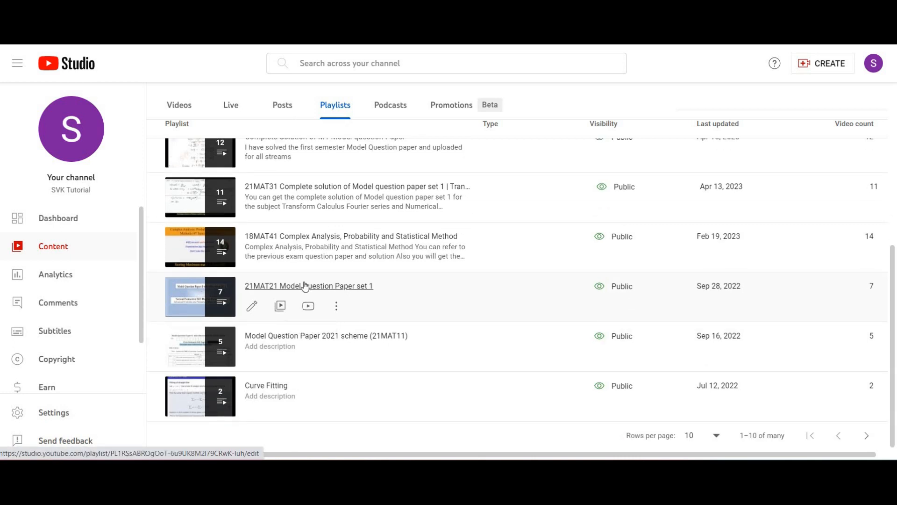
click(307, 286)
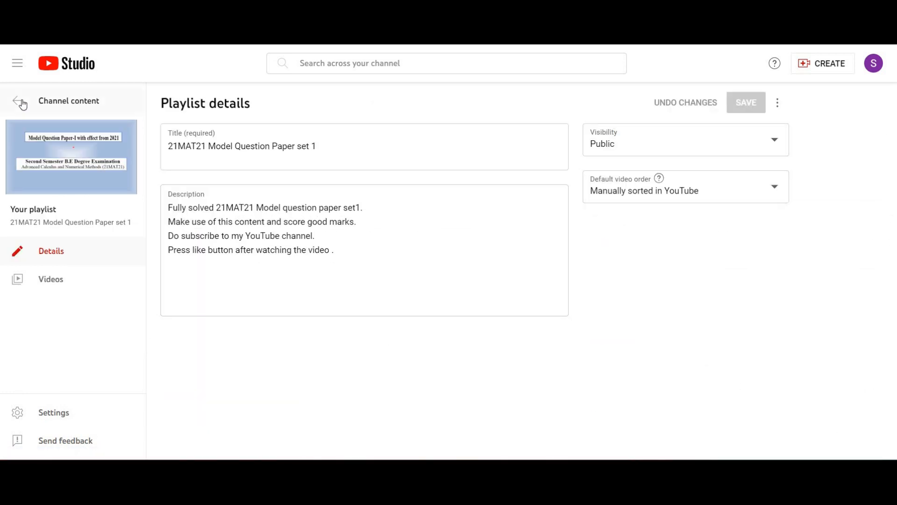
- Go back to playlists and list the 21MAT21 playlist's seven videos
click(18, 101)
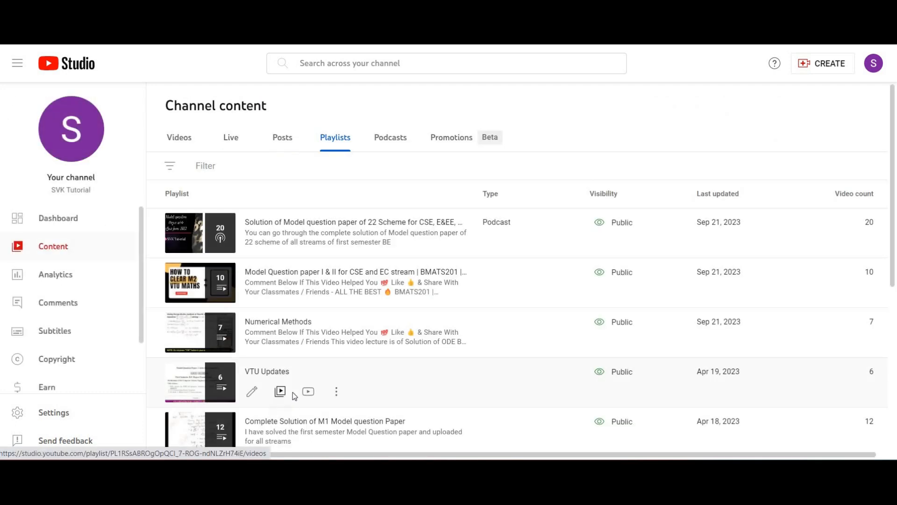
scroll(down, 3)
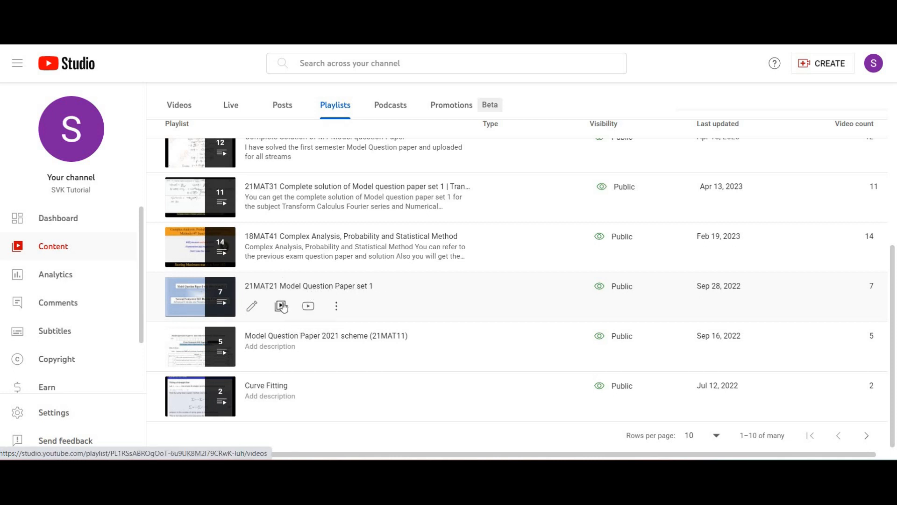
click(281, 305)
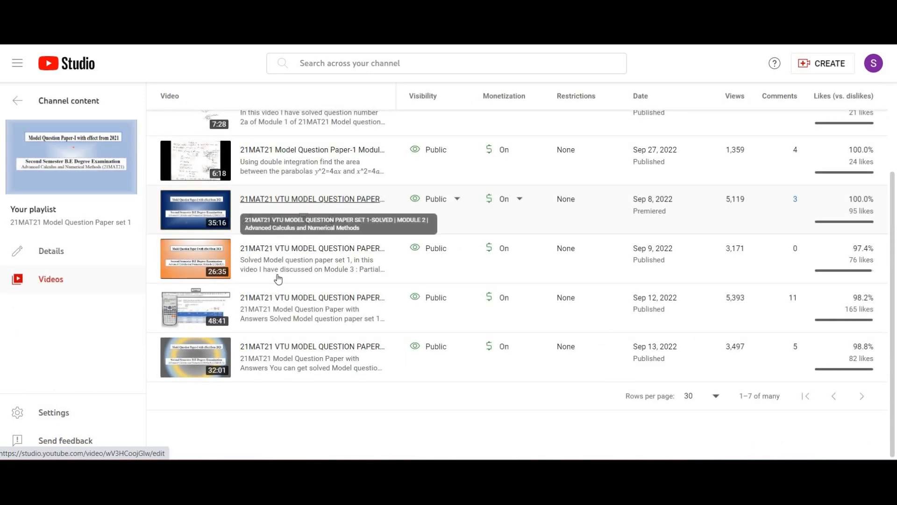
mouse_move(250, 317)
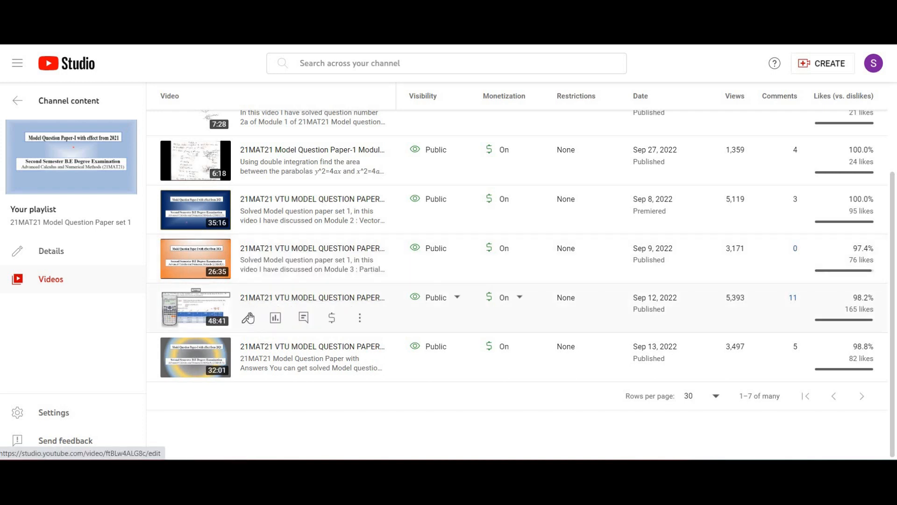
mouse_move(312, 297)
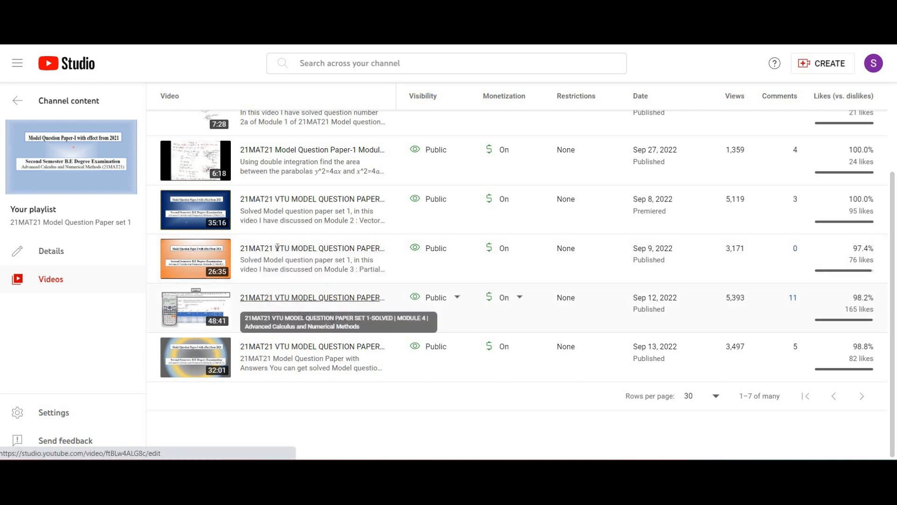
click(313, 297)
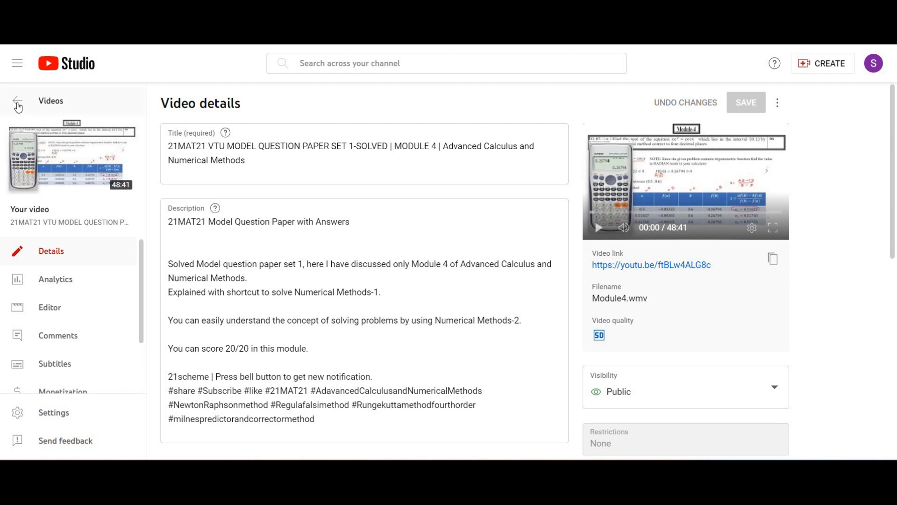
click(17, 100)
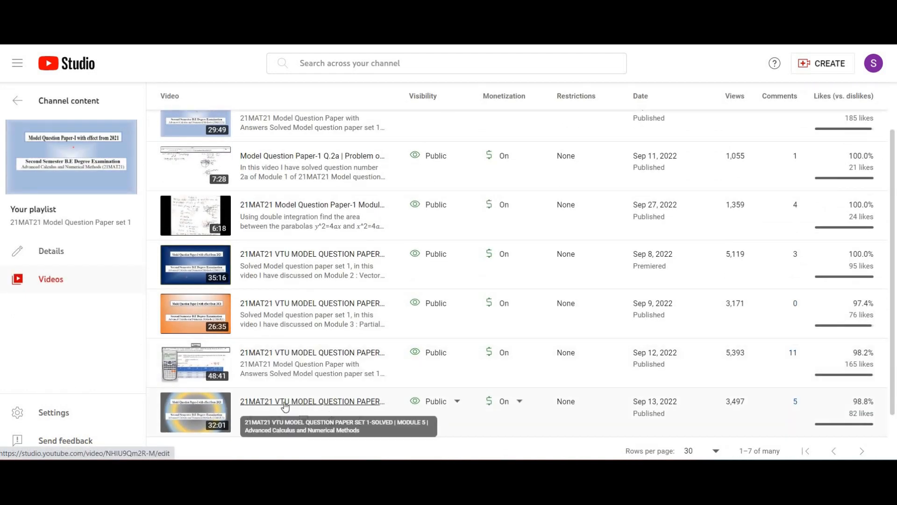
click(311, 400)
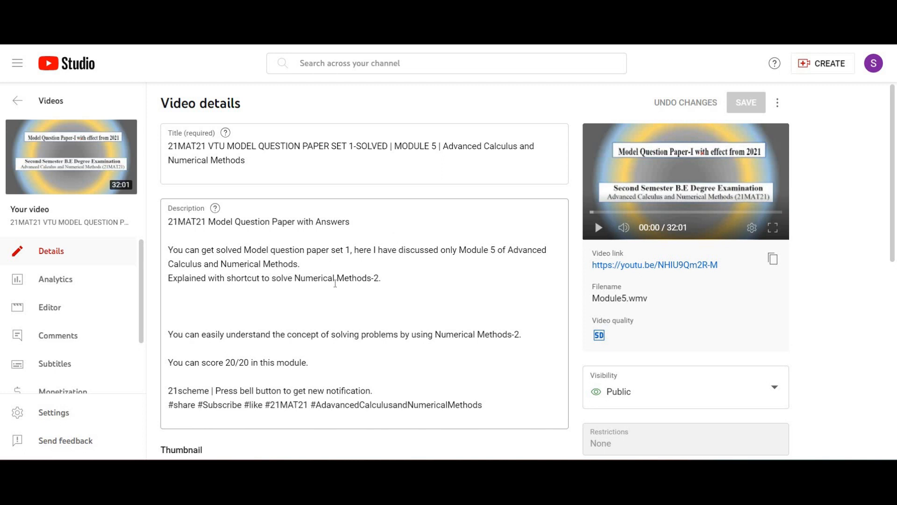
mouse_move(407, 282)
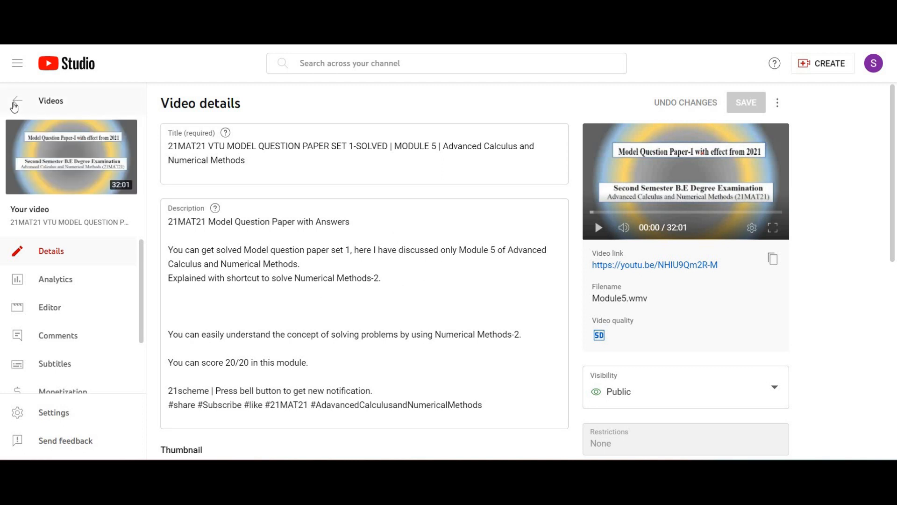
click(15, 103)
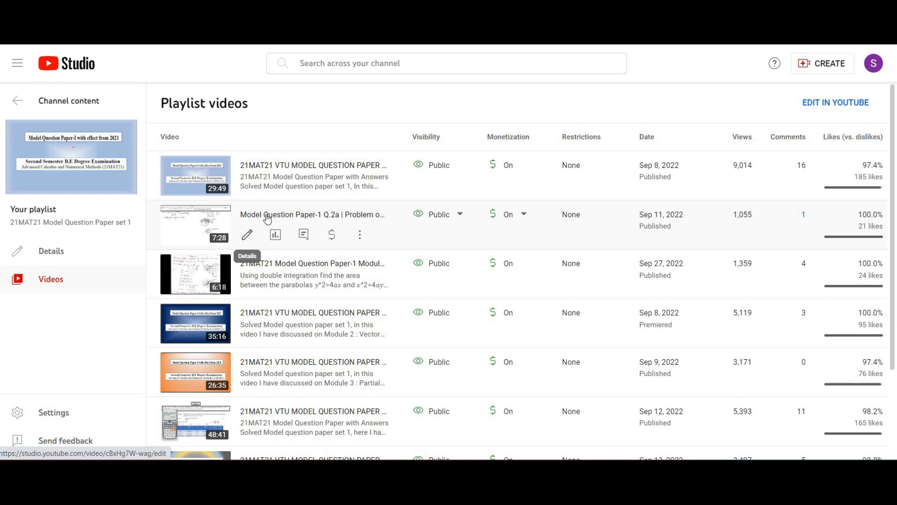
mouse_move(267, 214)
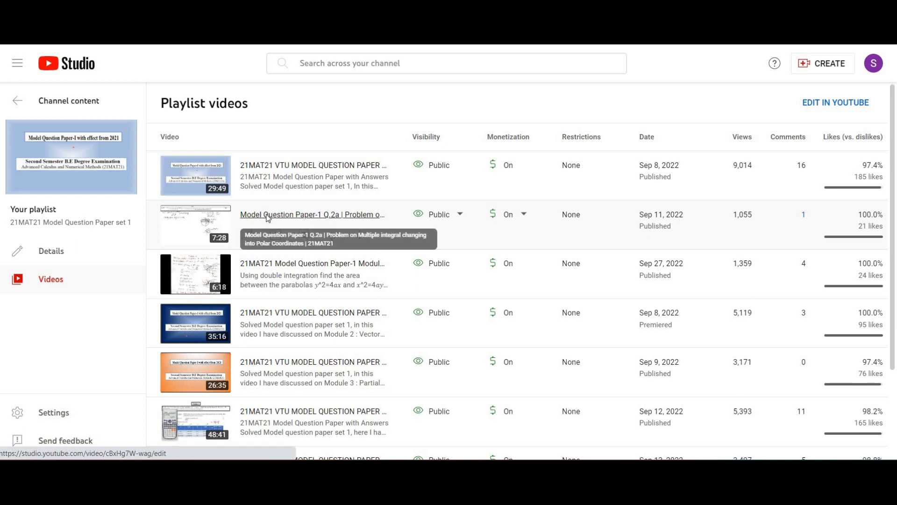
click(311, 214)
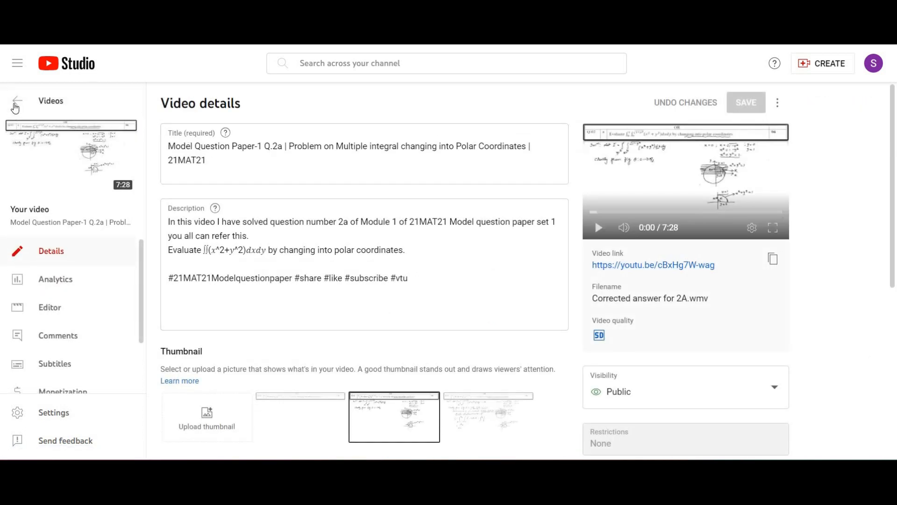
click(17, 101)
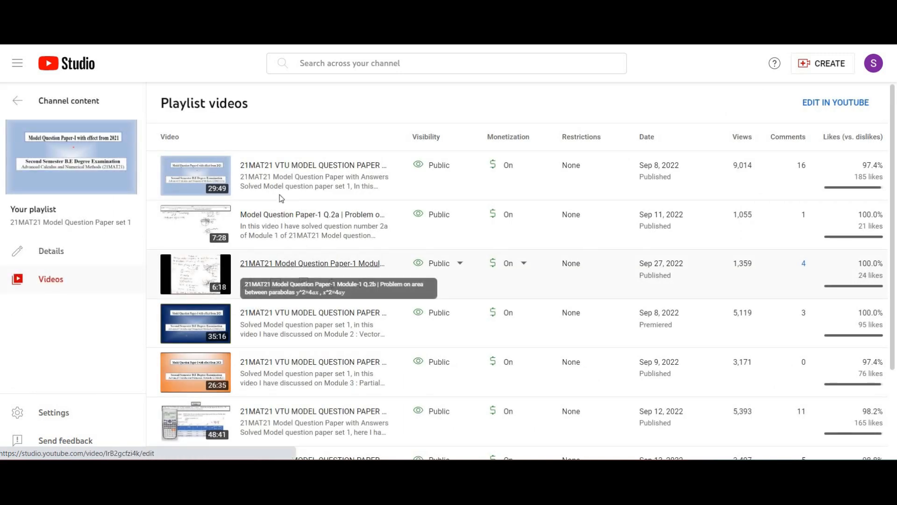
click(312, 263)
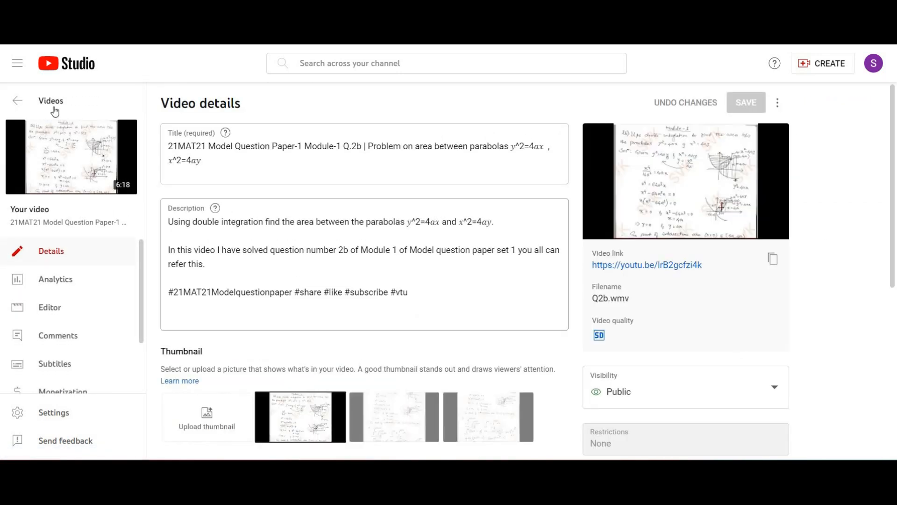
click(646, 265)
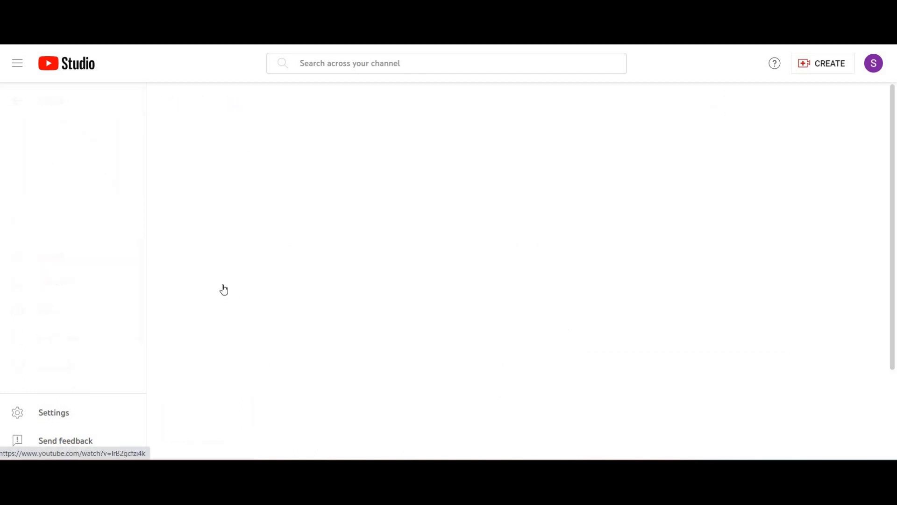